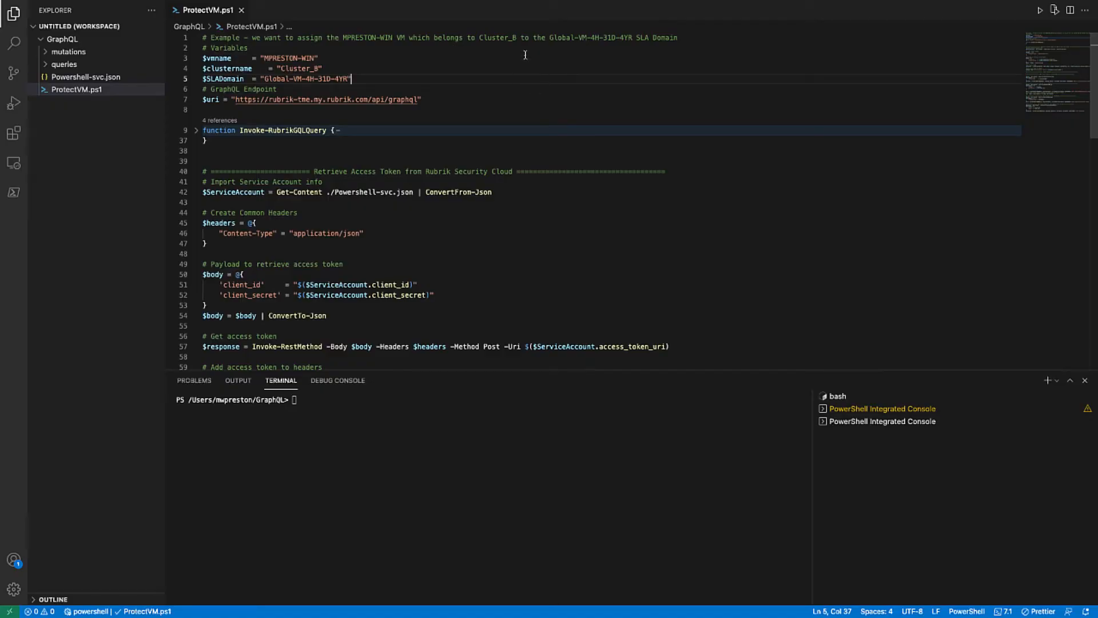
Step: Expand the folded Invoke-RubrikGQLQuery function body in ProtectVM.ps1
click(317, 57)
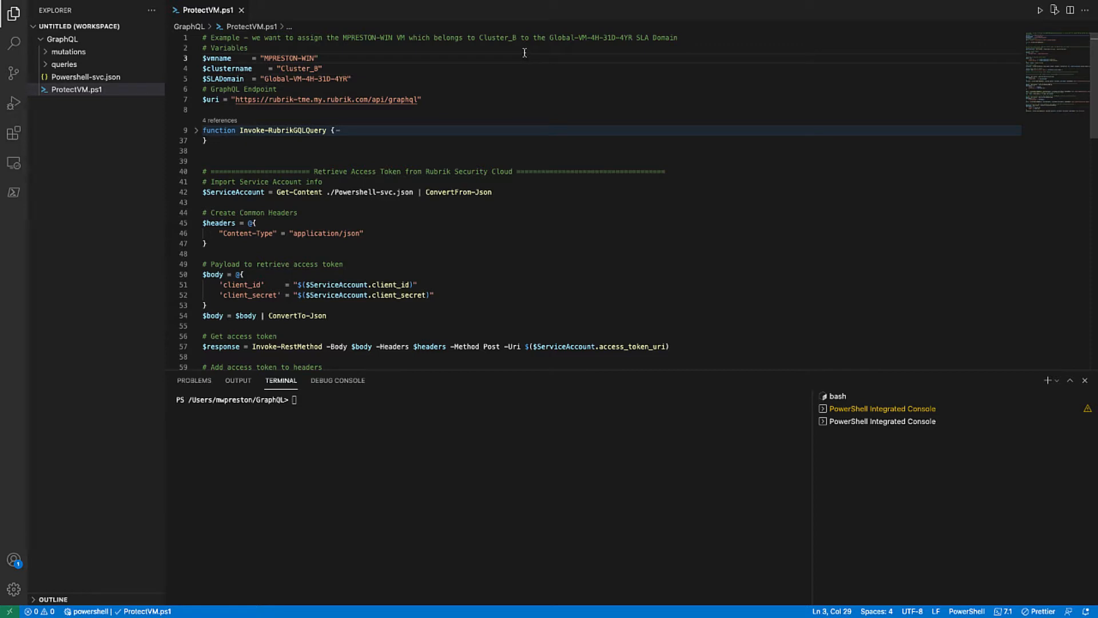
click(316, 57)
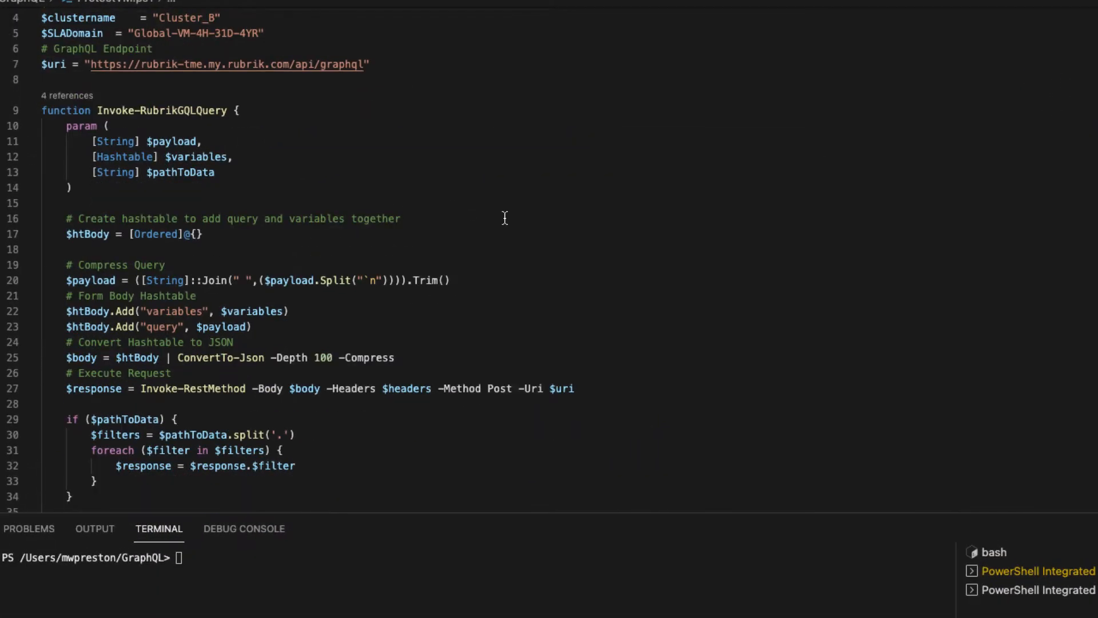
scroll(down, 3)
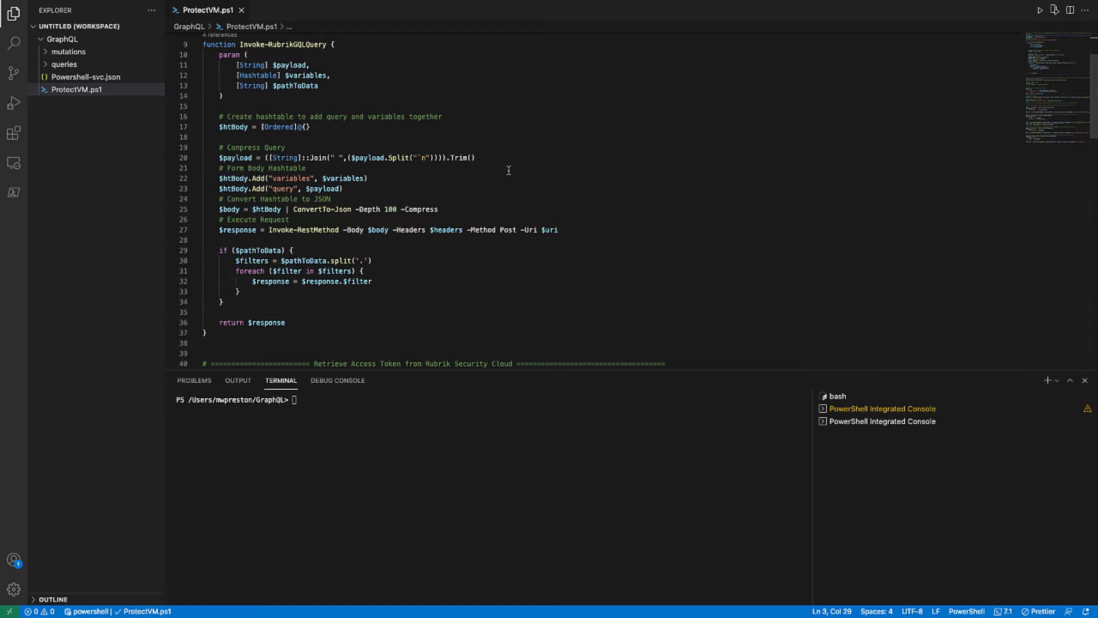
Step: Scroll ProtectVM.ps1 down to the 'Retrieve Access Token from Rubrik Security Cloud' section
scroll(down, 3)
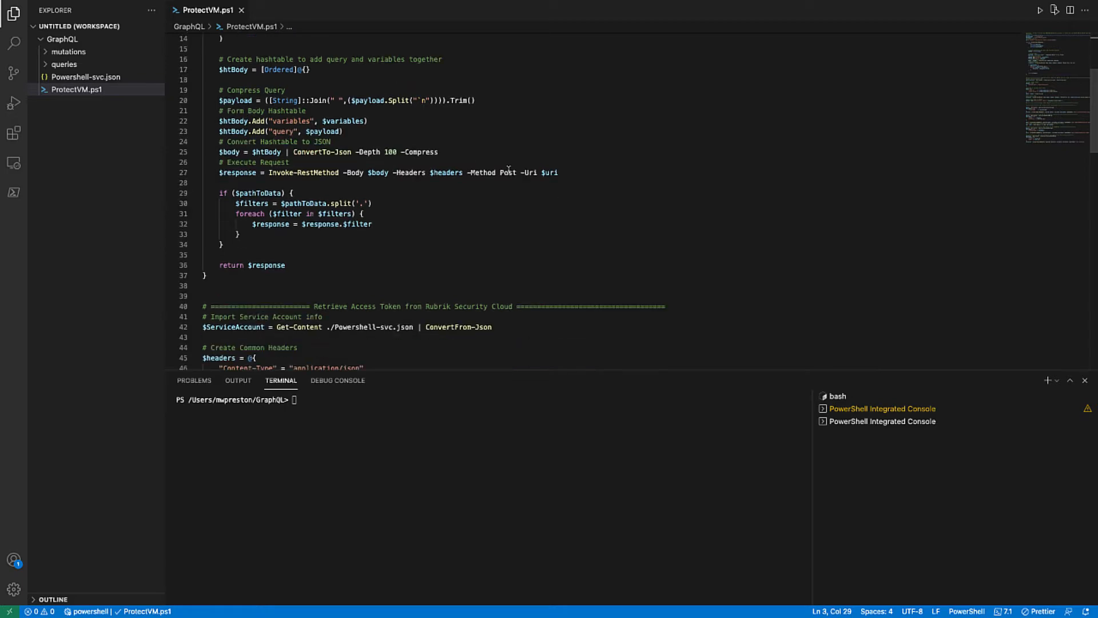
scroll(down, 3)
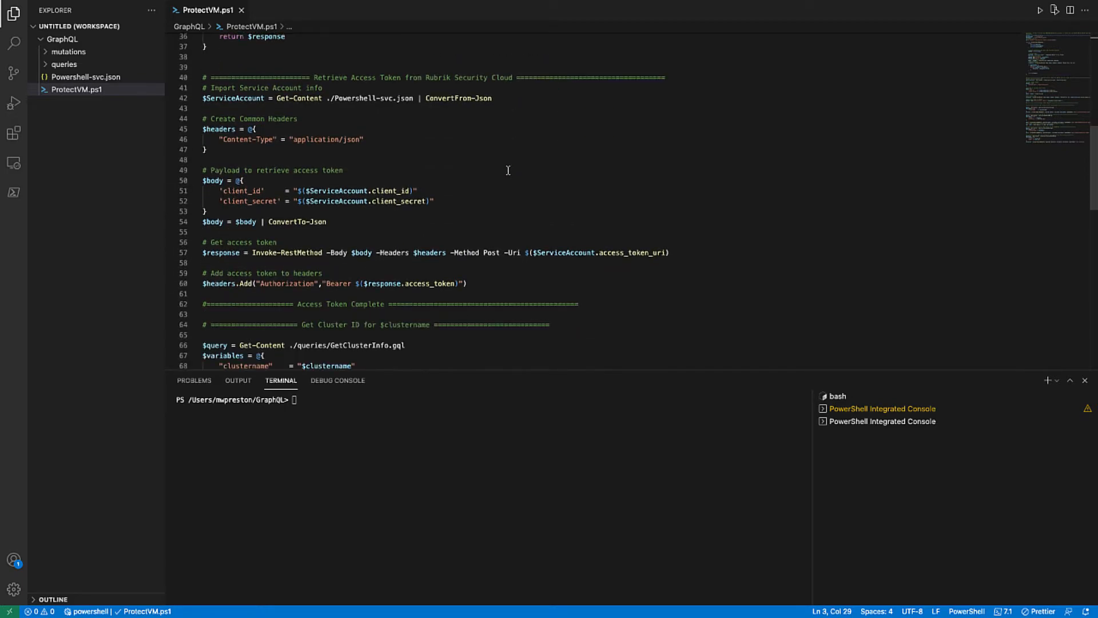
scroll(down, 3)
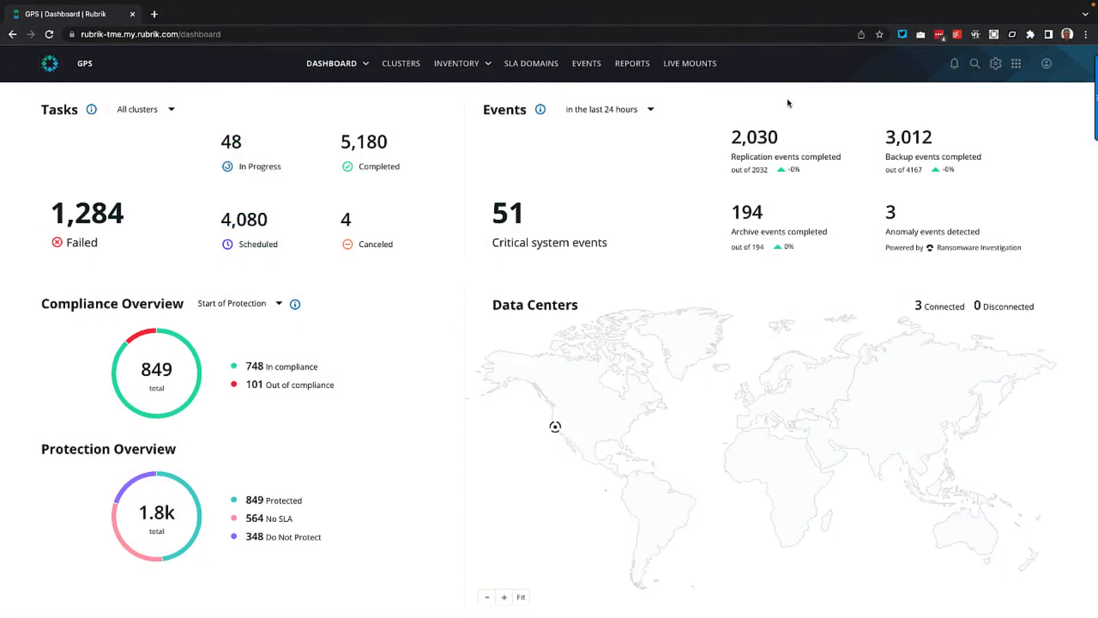
Step: Reach Service Accounts under Settings > Users and Roles and start a new service account
click(995, 62)
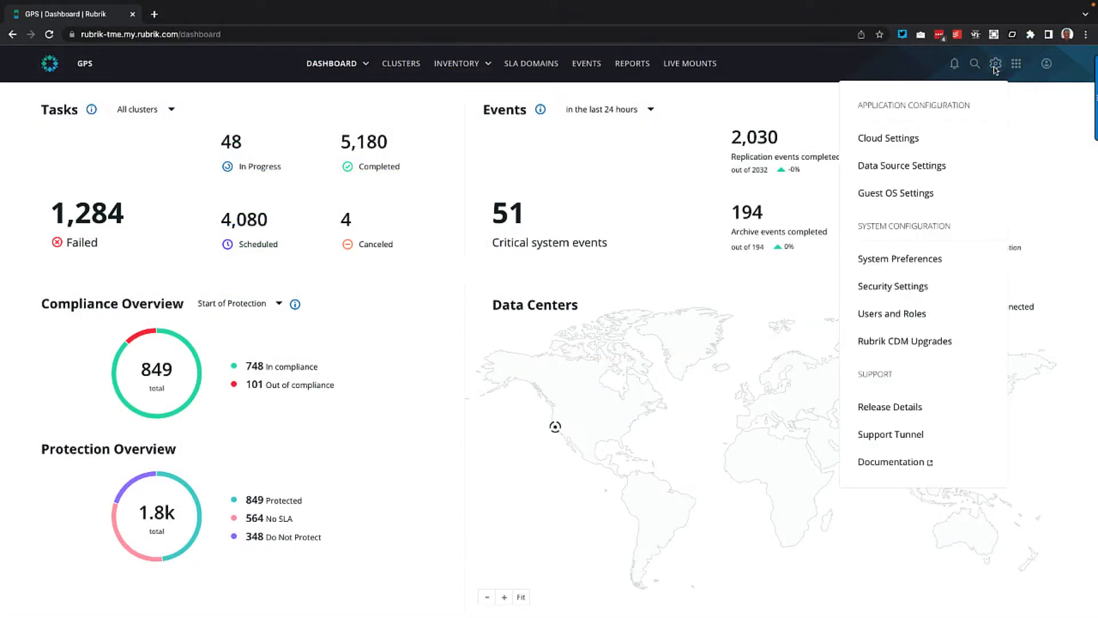
click(891, 313)
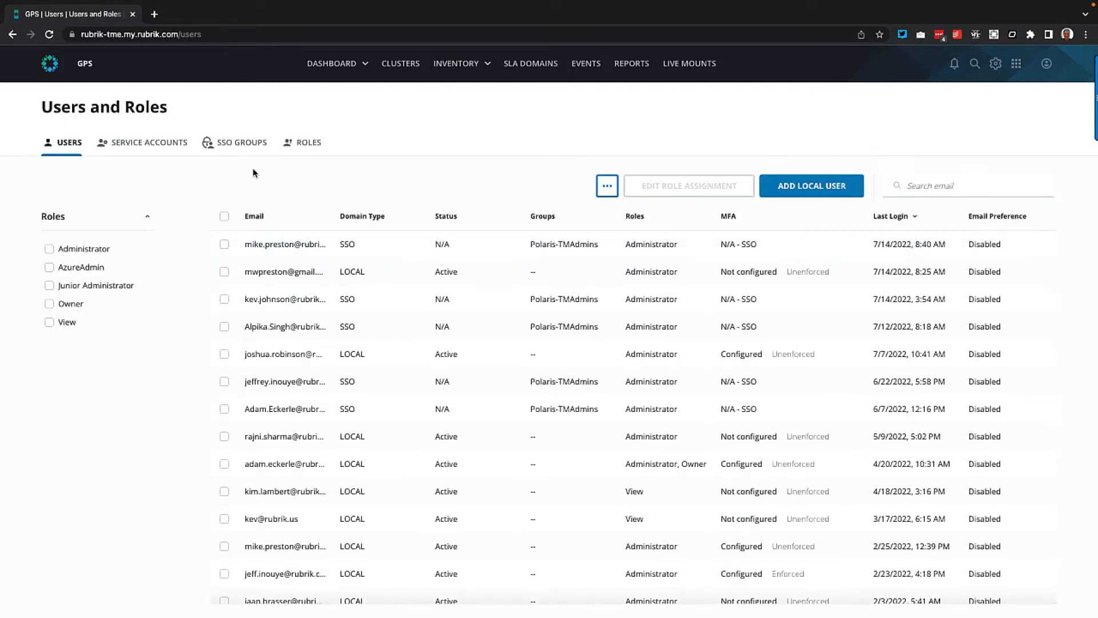
click(149, 142)
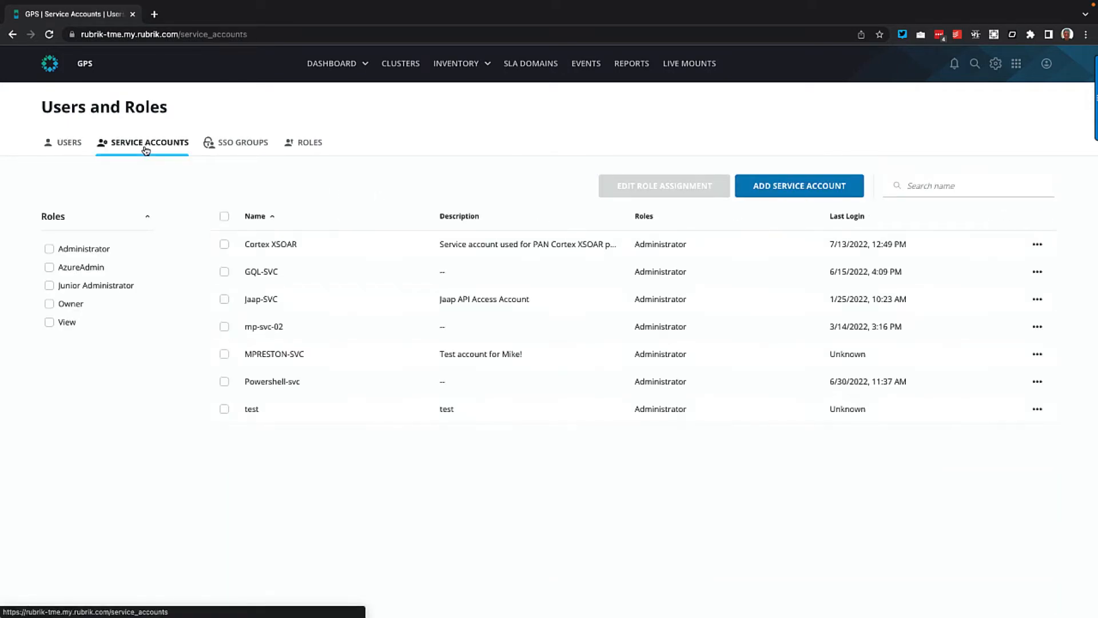
click(798, 185)
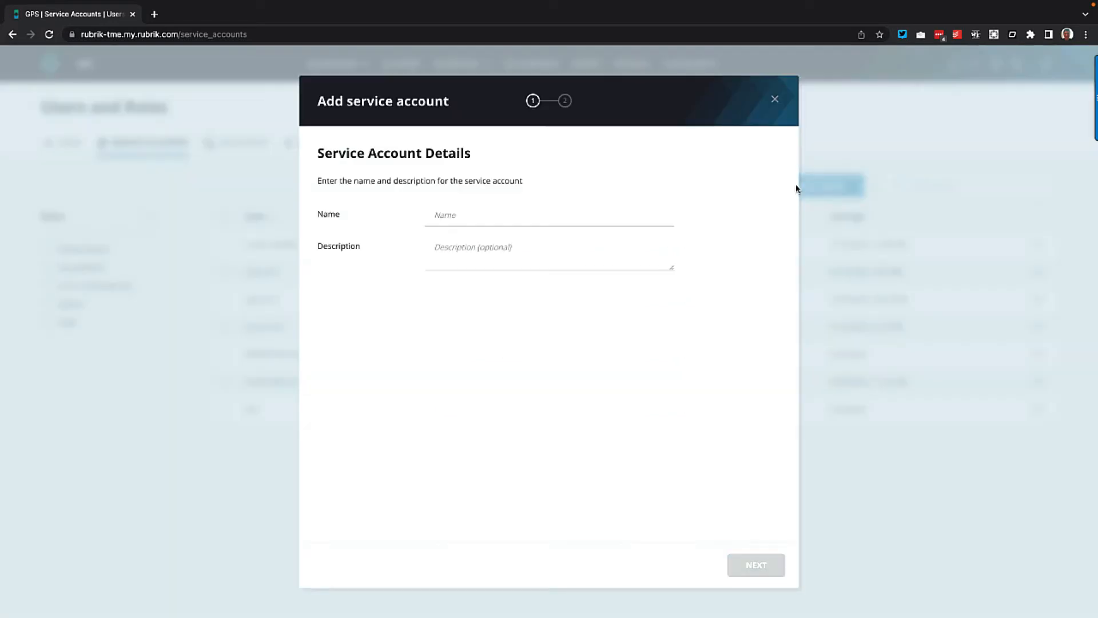
Step: Name the service account 'mike-svc' and give it the Administrator role
text(mike-)
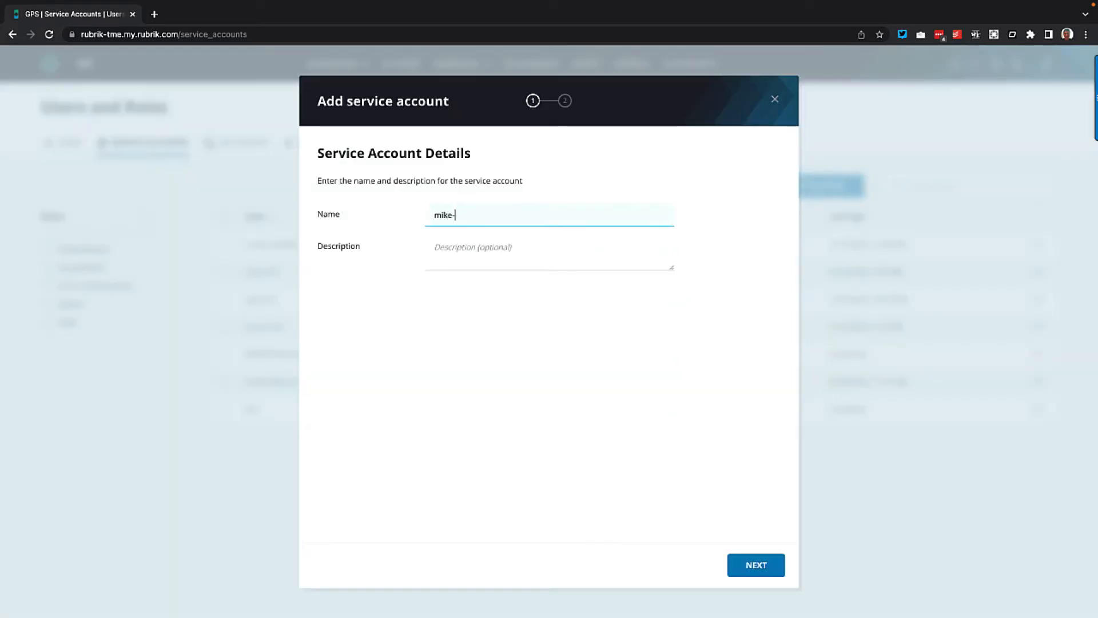
text(svc)
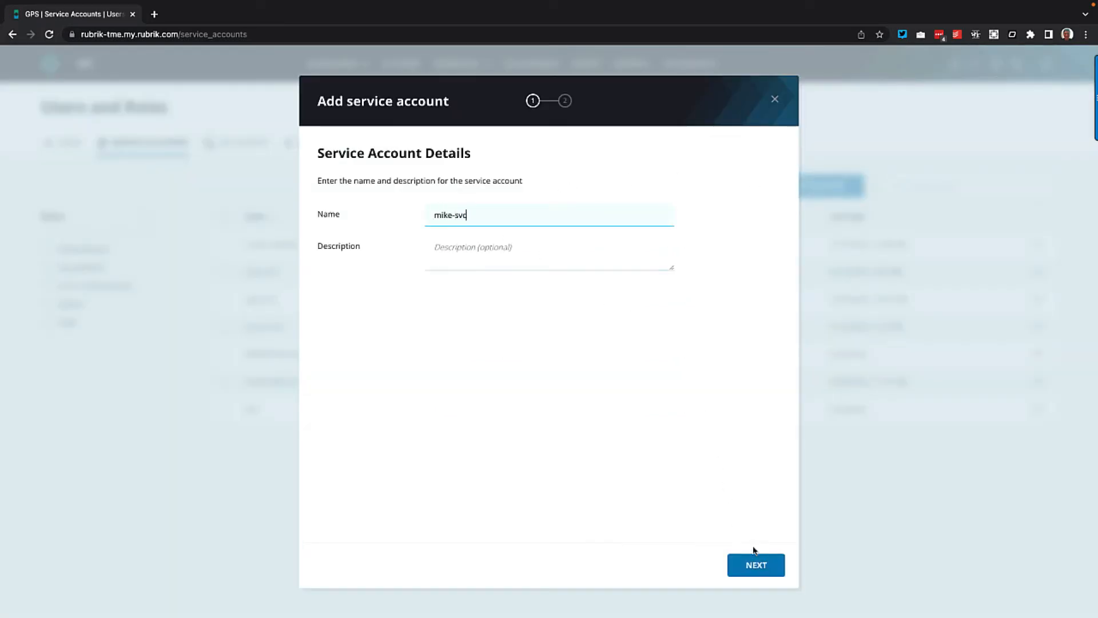
click(755, 565)
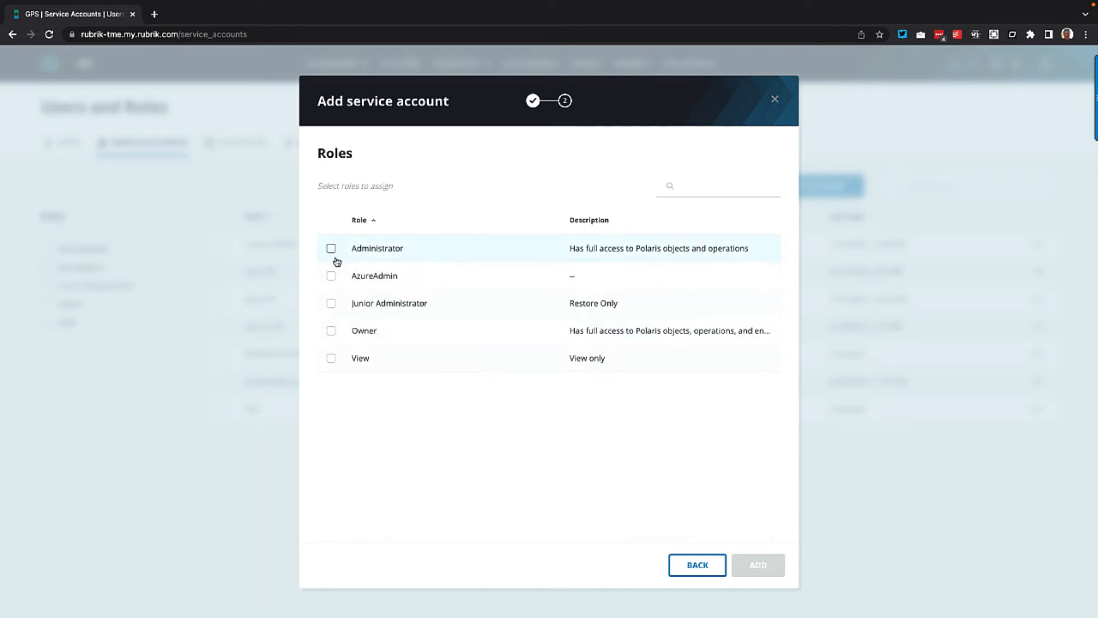
click(331, 248)
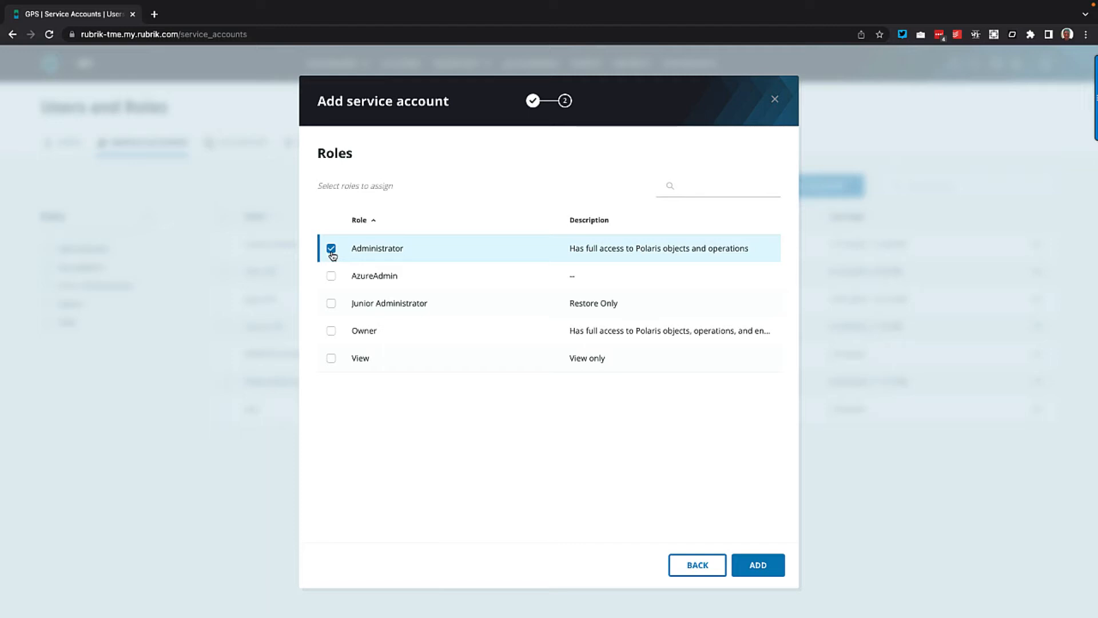
mouse_move(757, 565)
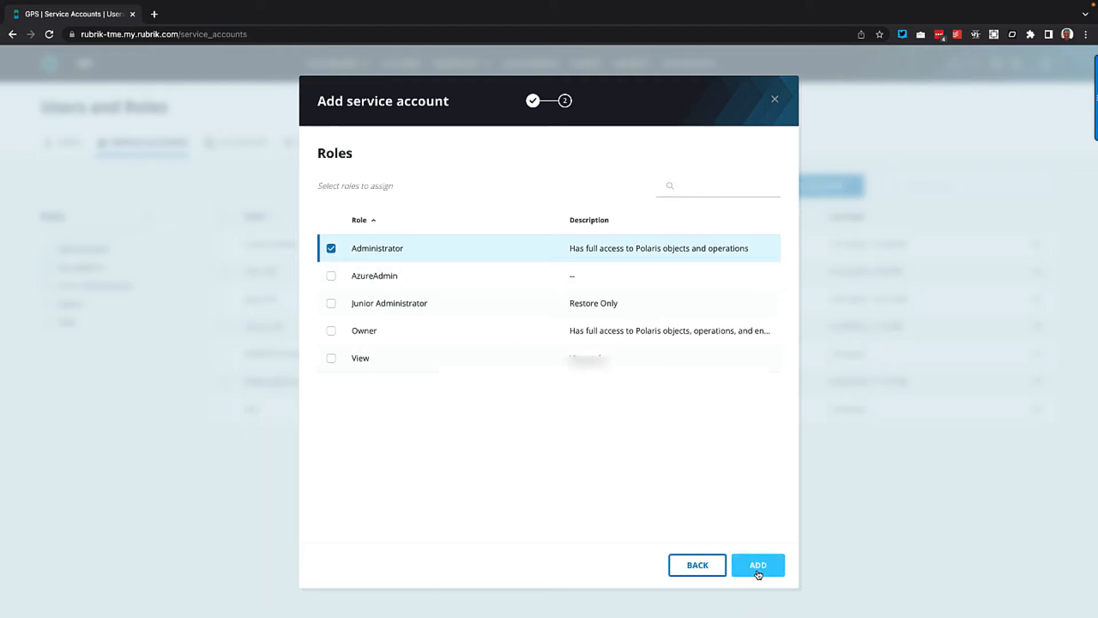
Step: Add the mike-svc service account, revealing its client ID, secret and access token URI
click(757, 565)
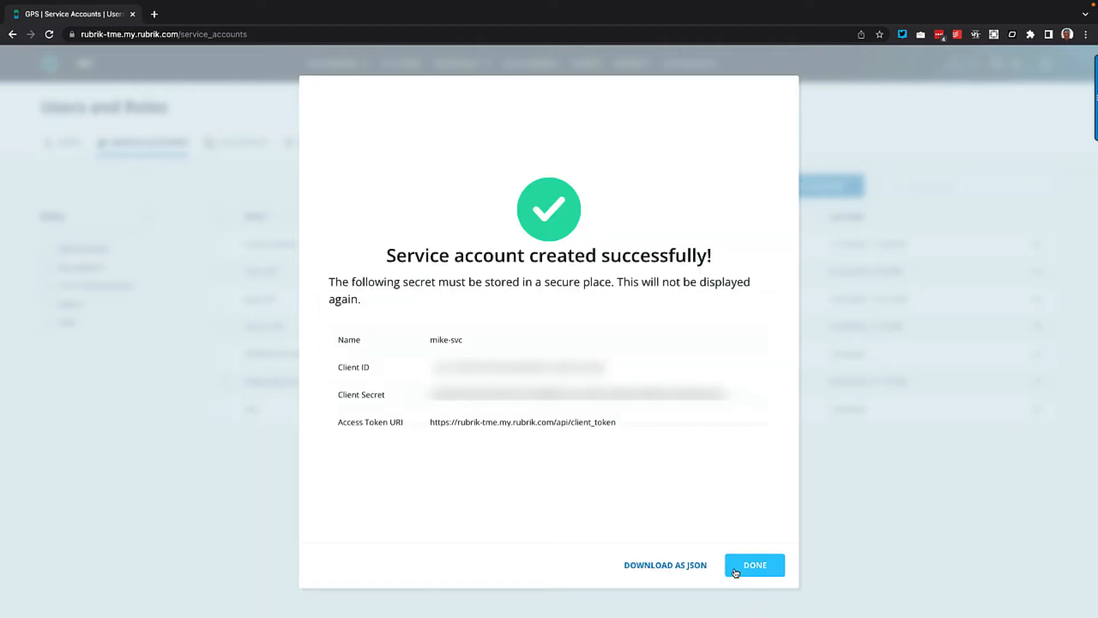
mouse_move(666, 570)
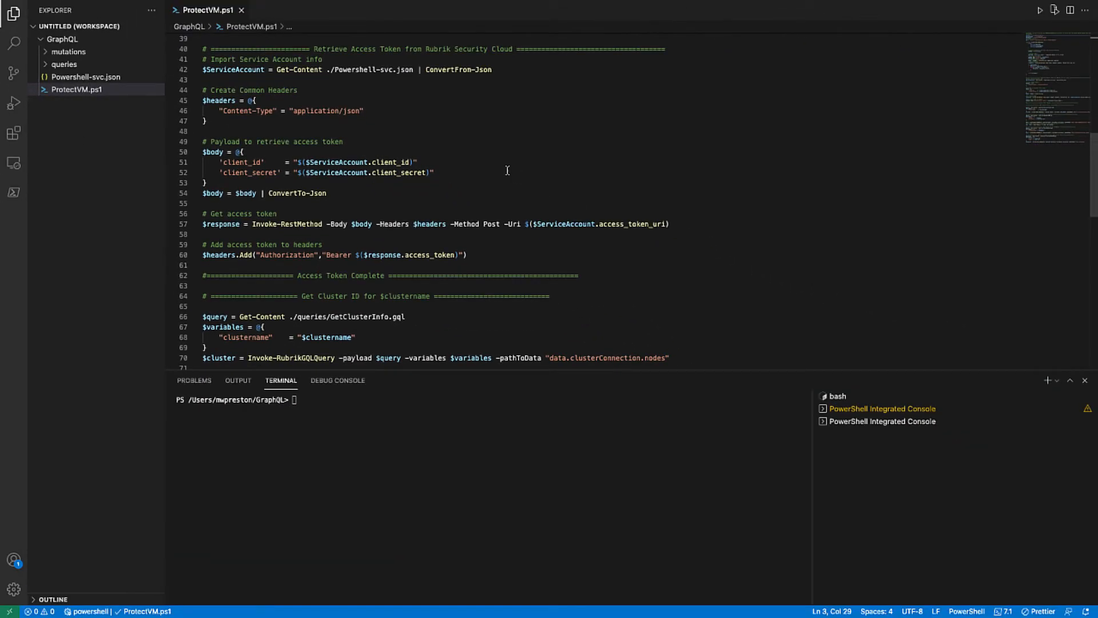
scroll(down, 3)
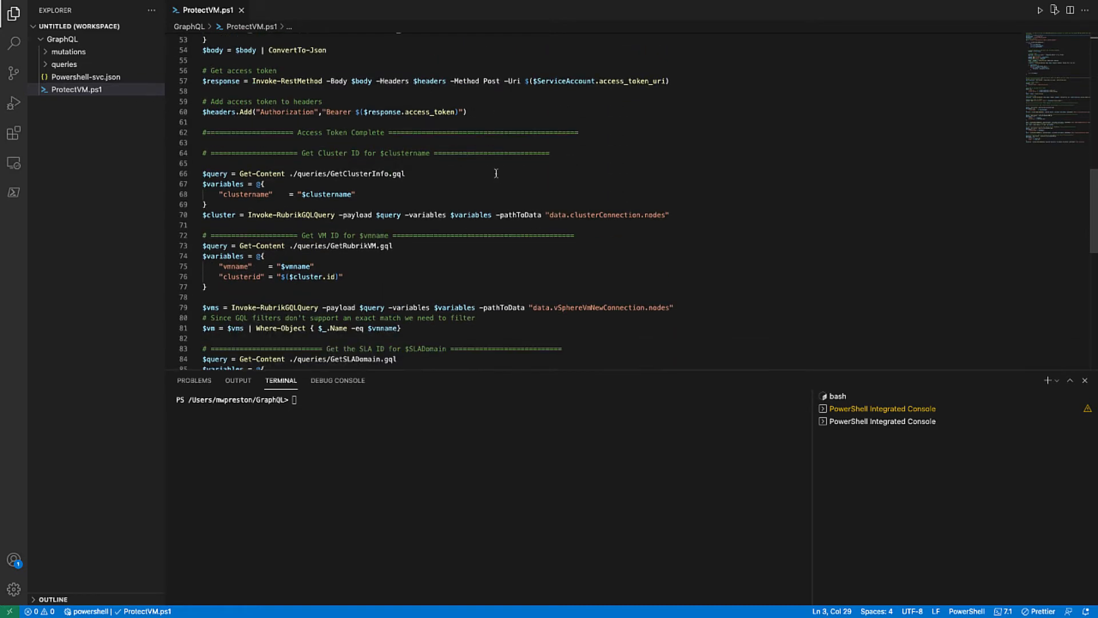
scroll(down, 3)
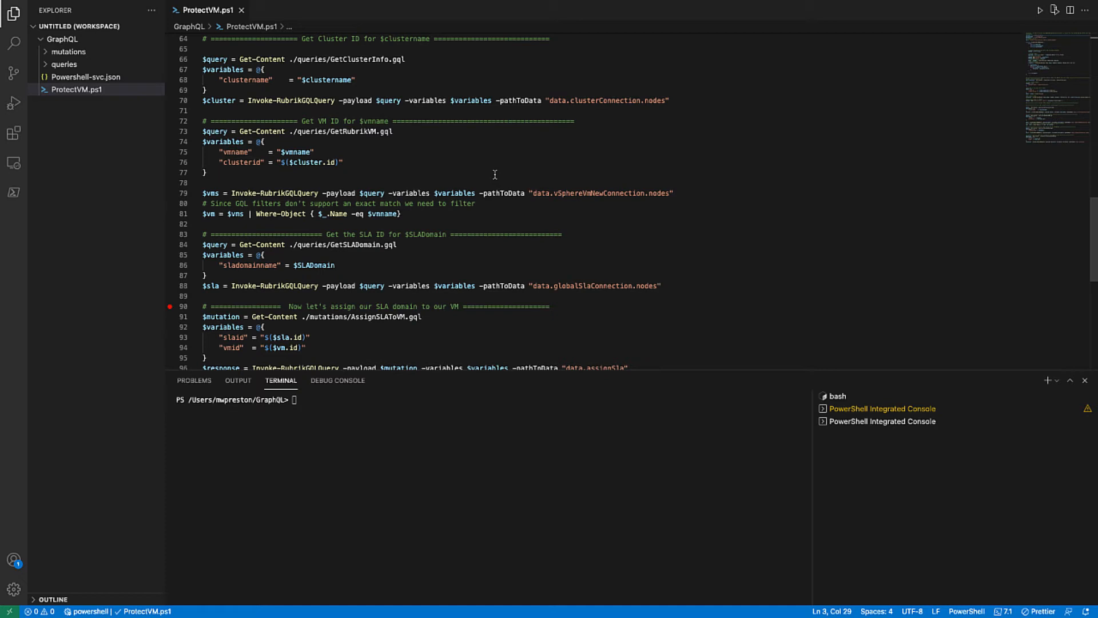
mouse_move(127, 90)
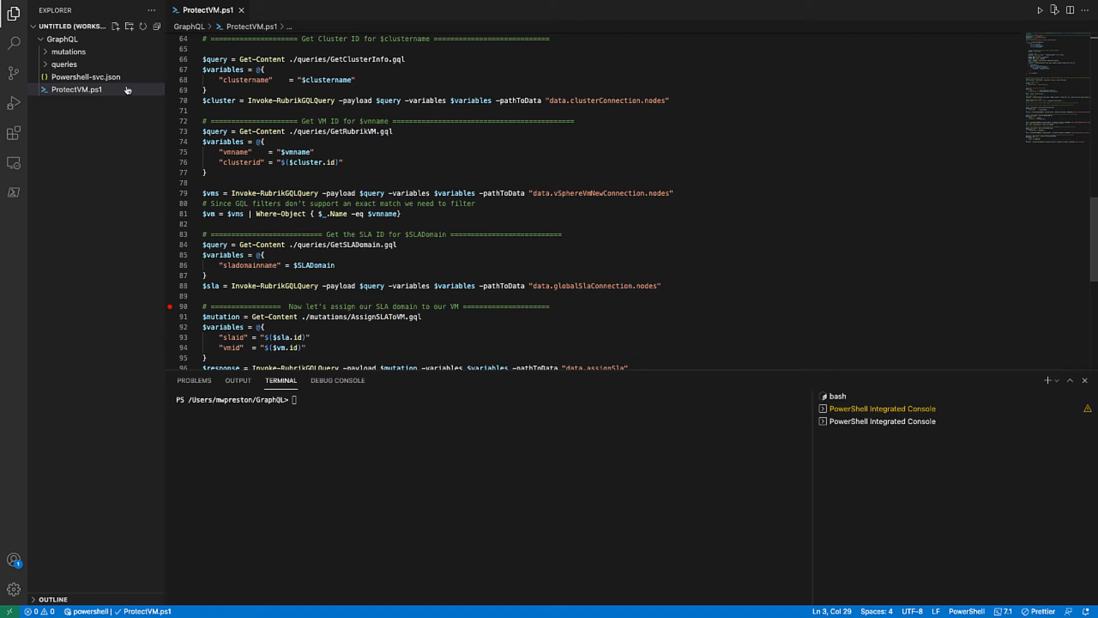
Step: Expand the mutations and queries folders and show GetClusterInfo.gql in the editor
click(69, 52)
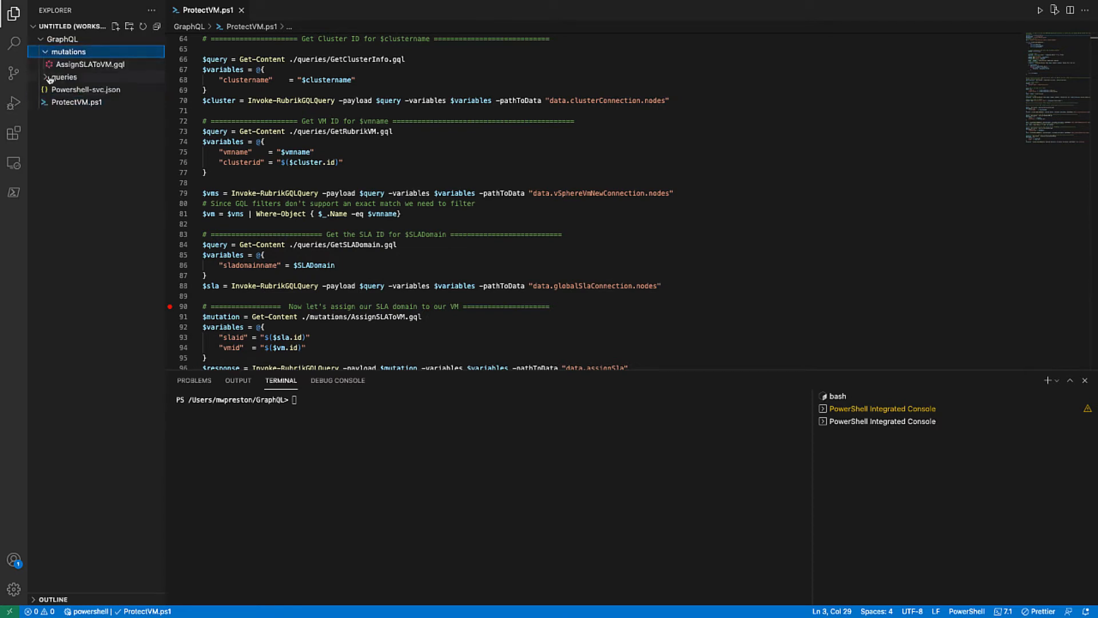
click(63, 77)
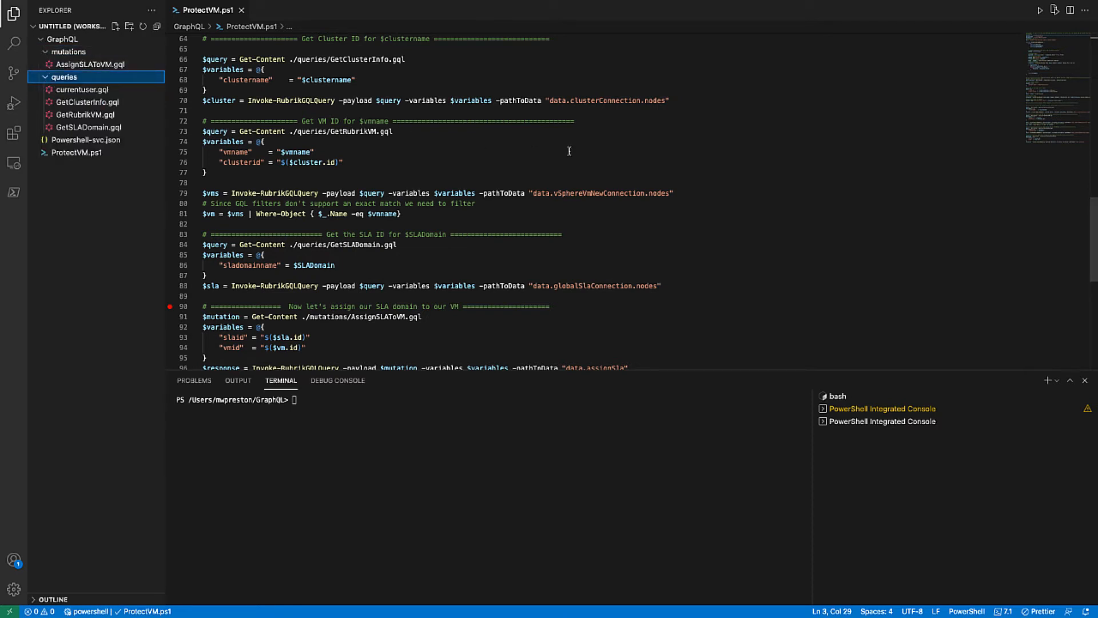
mouse_move(557, 151)
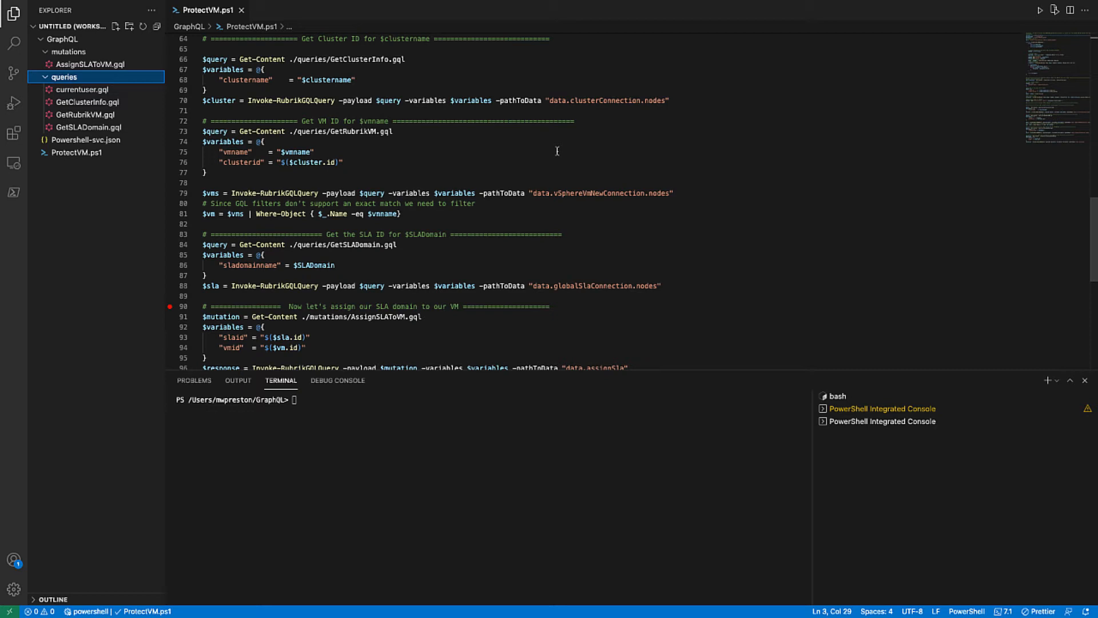
mouse_move(92, 89)
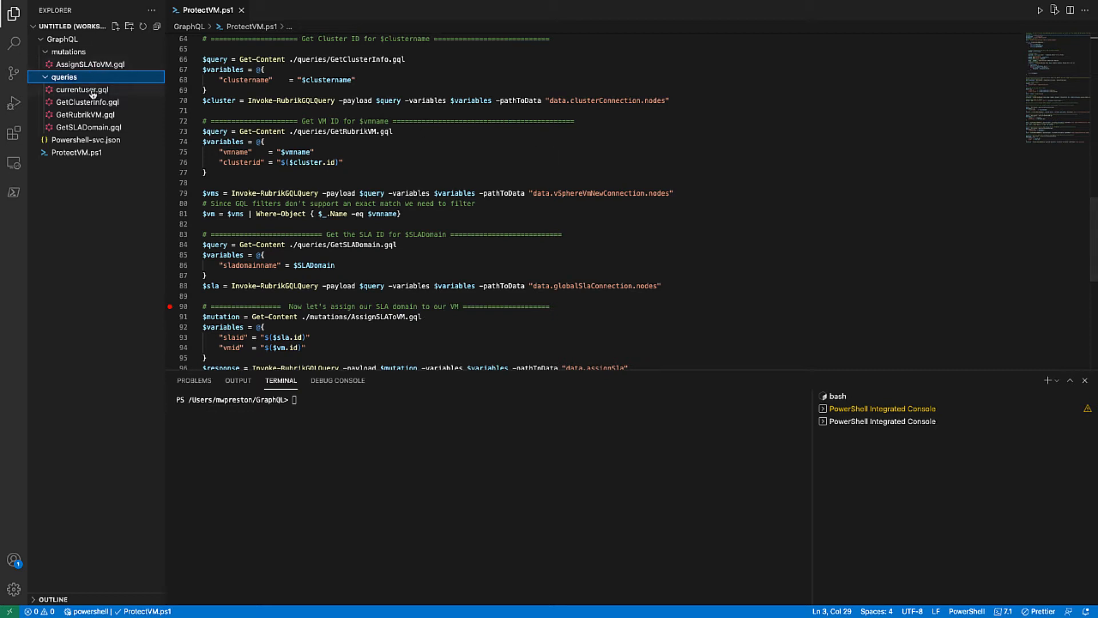
click(87, 102)
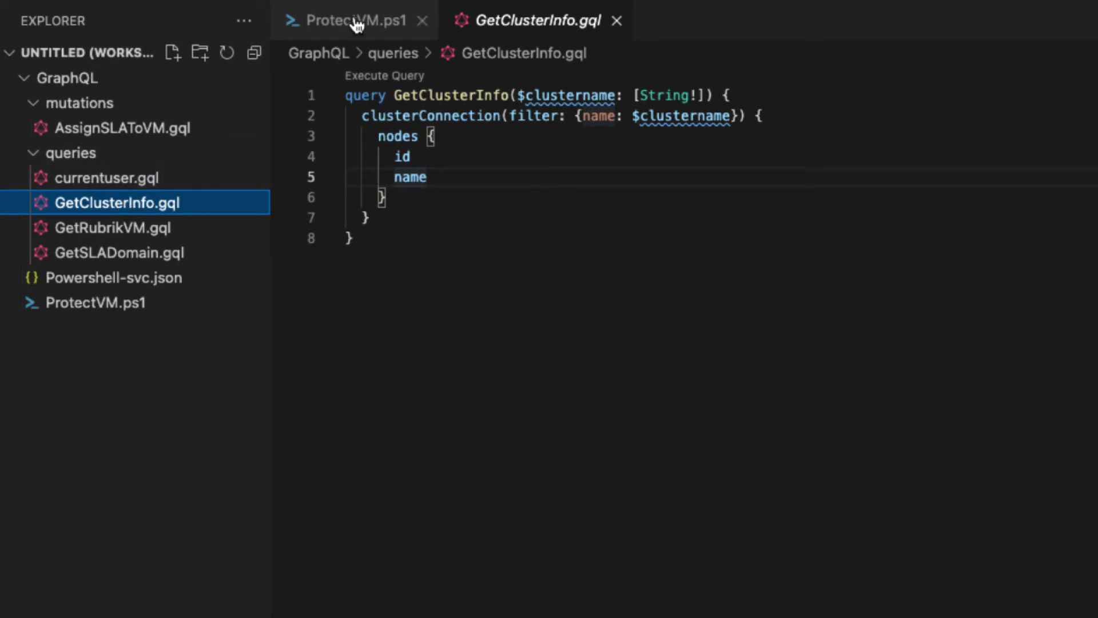
Step: Back in ProtectVM.ps1, run the cluster lookup and display $cluster with the Cluster_B ID
click(354, 21)
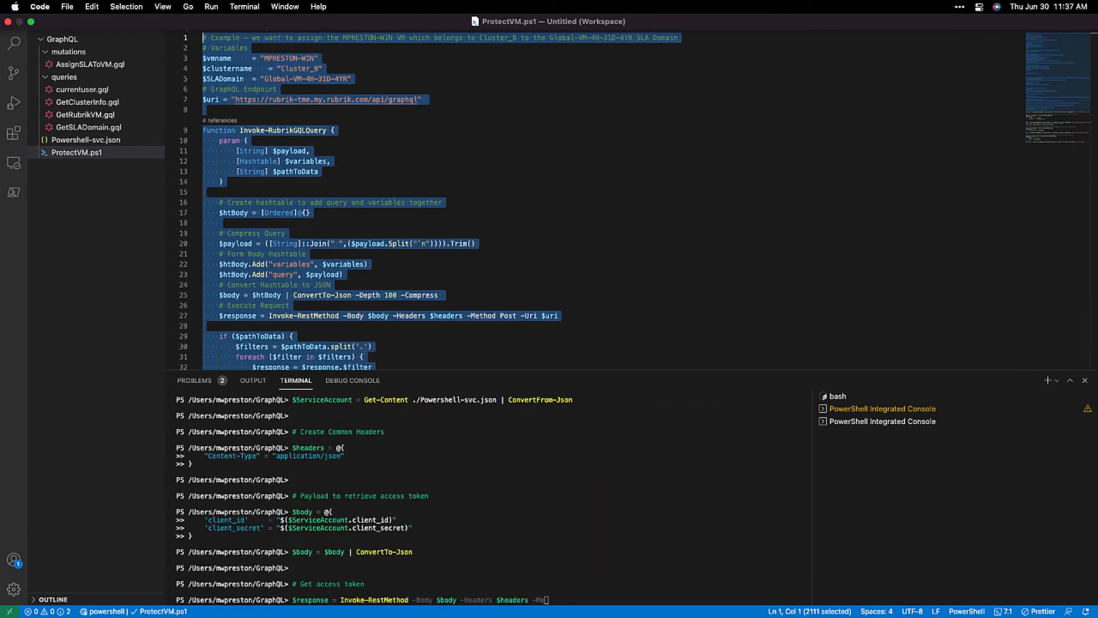
scroll(down, 3)
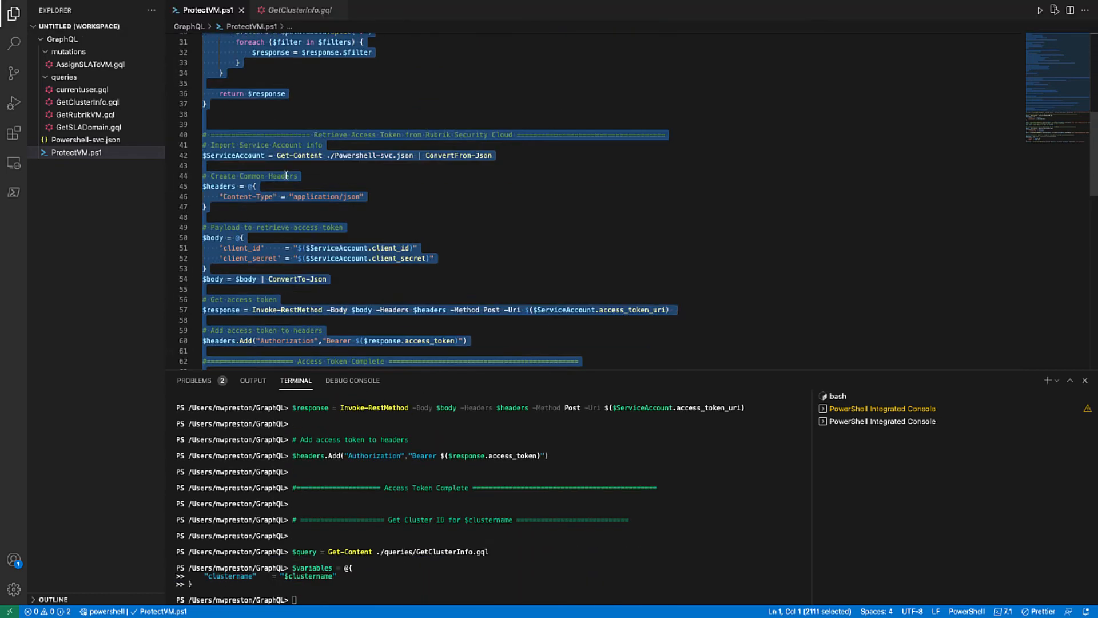
scroll(down, 3)
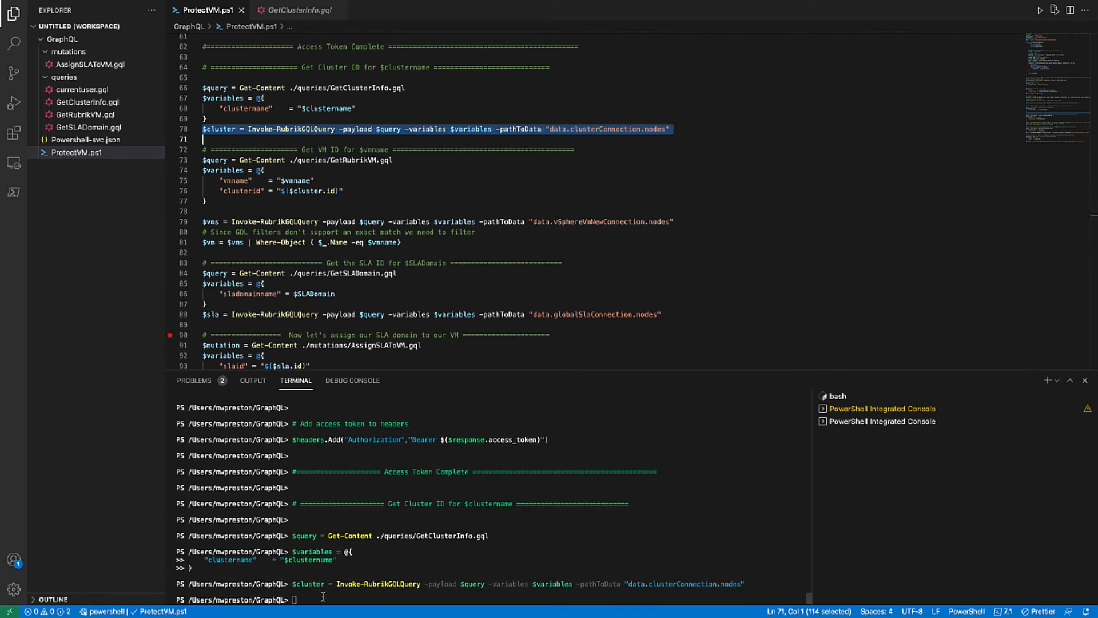
text($cluster)
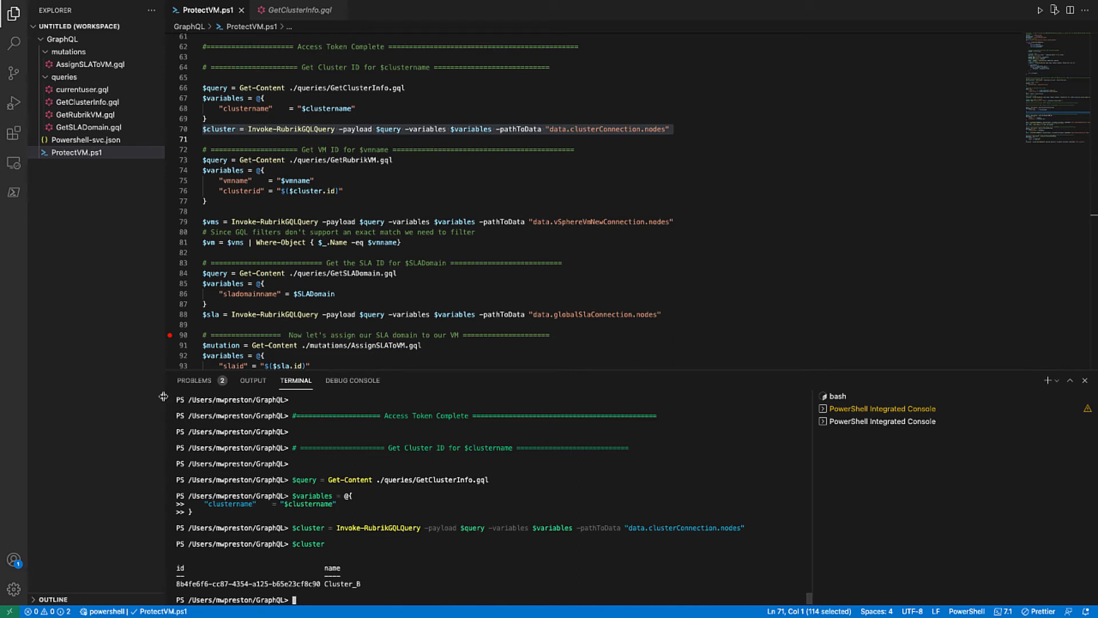
Step: Review GetRubrikVM.gql, then run the VM lookup returning the MPRESTON-WIN ID
click(76, 152)
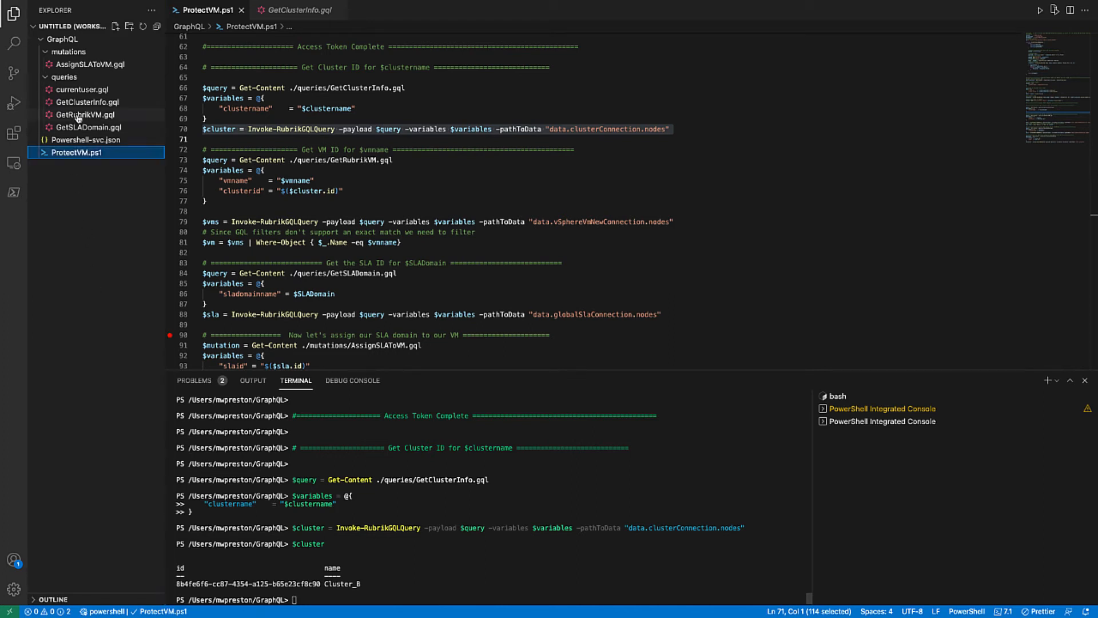
click(86, 115)
text($vm)
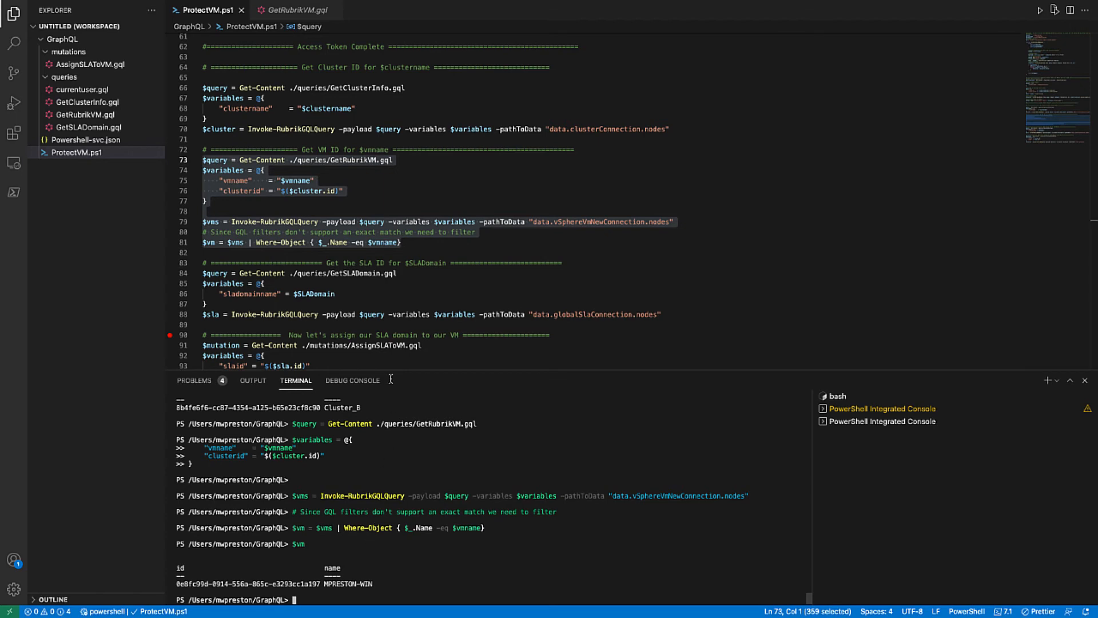
scroll(down, 3)
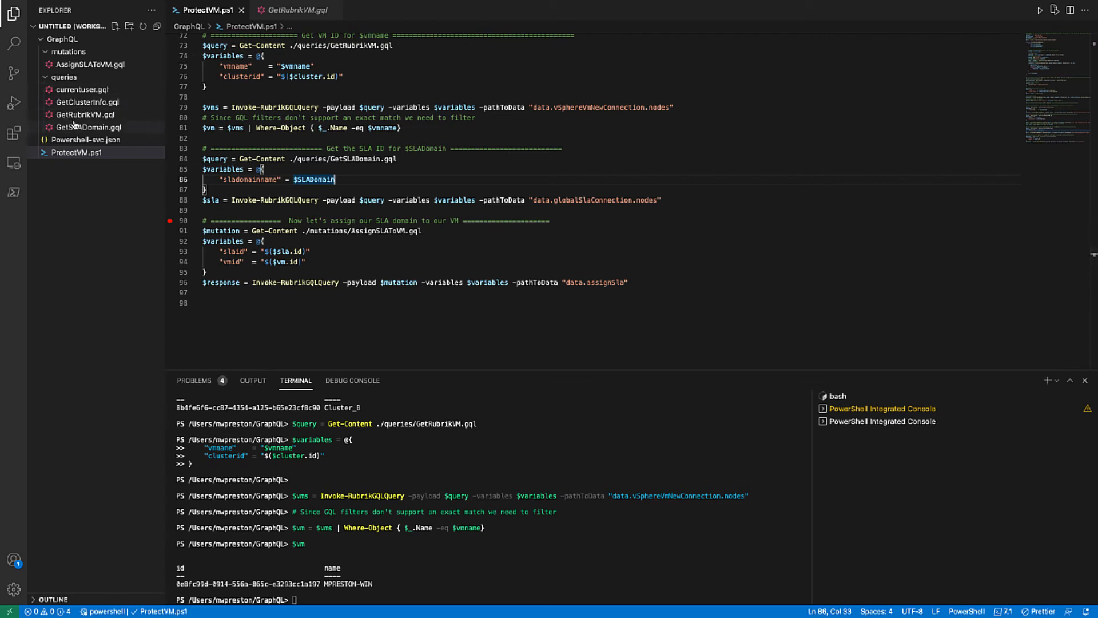
Step: Show the GetSLADomain.gql query filtering globalSlaConnection by name
click(88, 127)
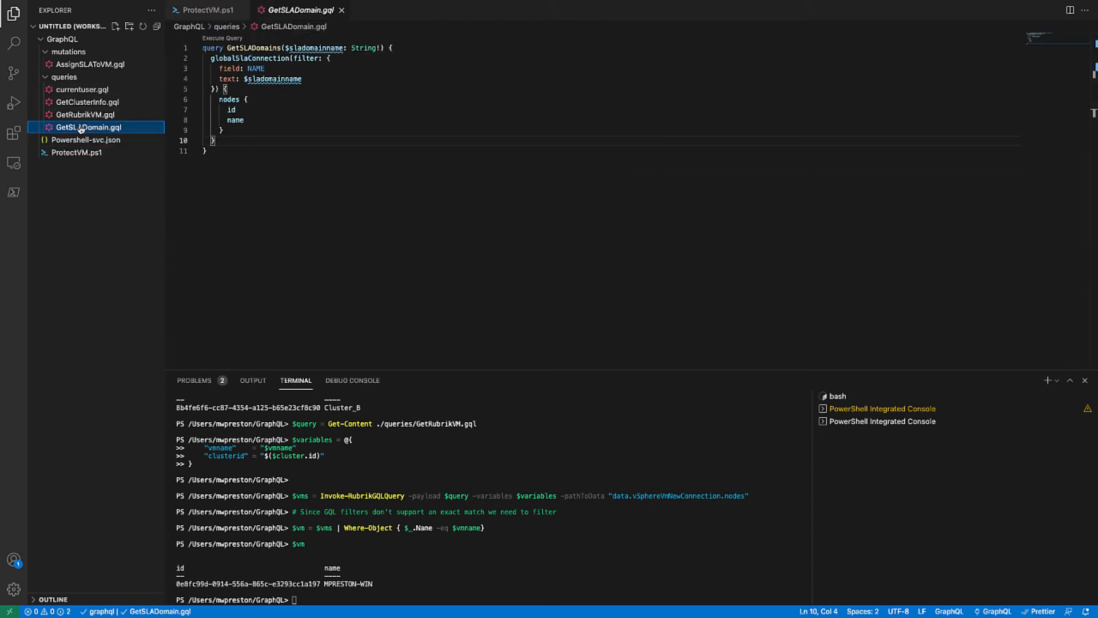
mouse_move(83, 169)
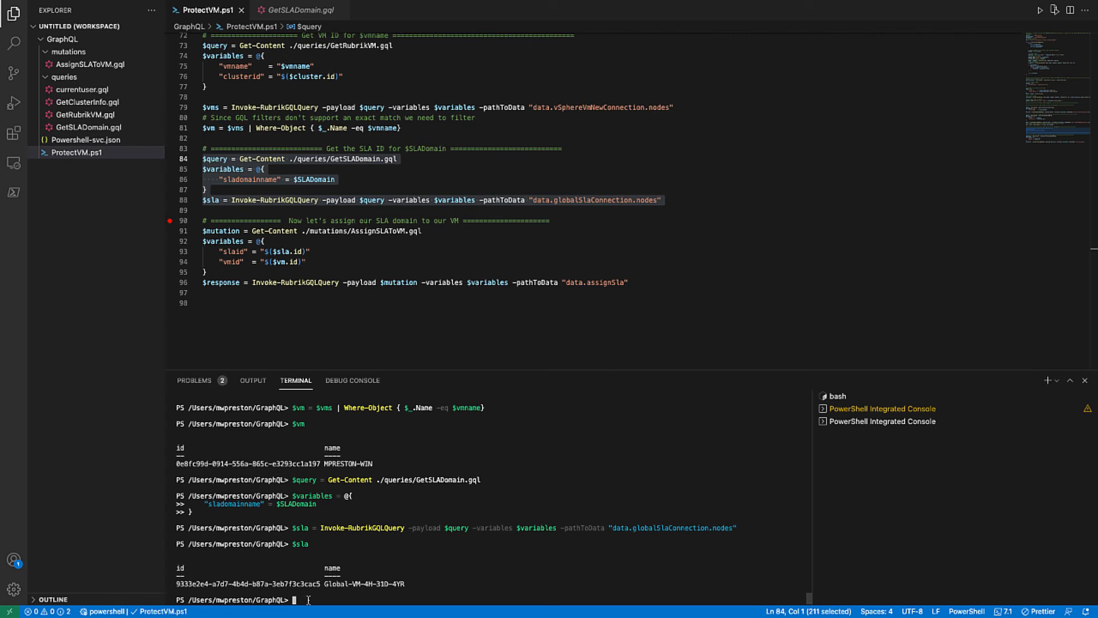
Step: Display the AssignSLAToVM.gql assignSla mutation from the mutations folder
scroll(up, 3)
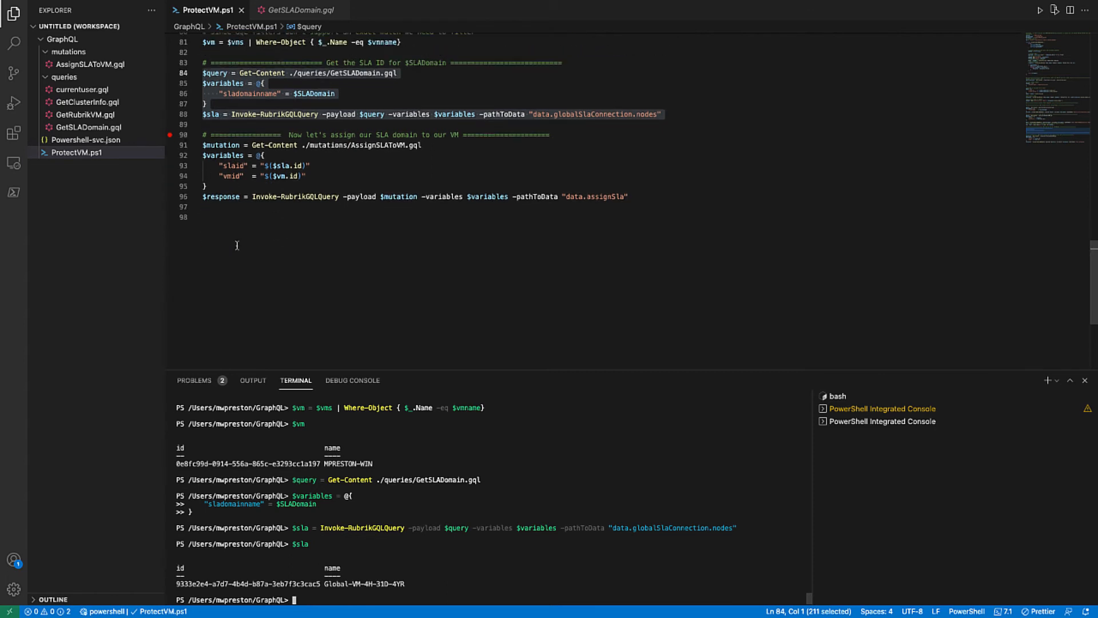
scroll(down, 3)
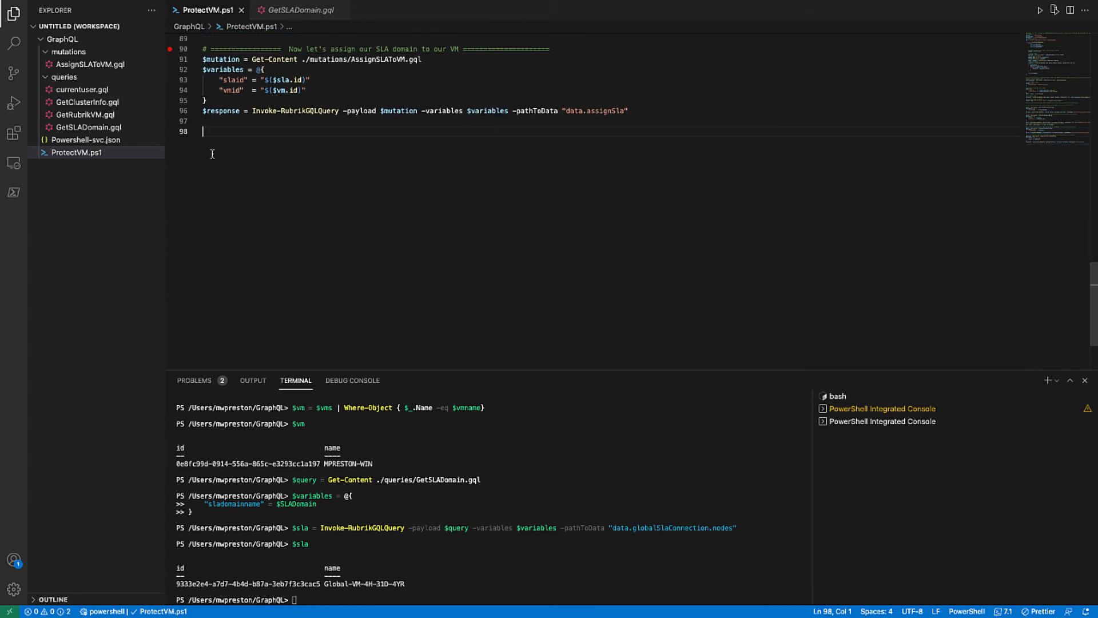
click(90, 64)
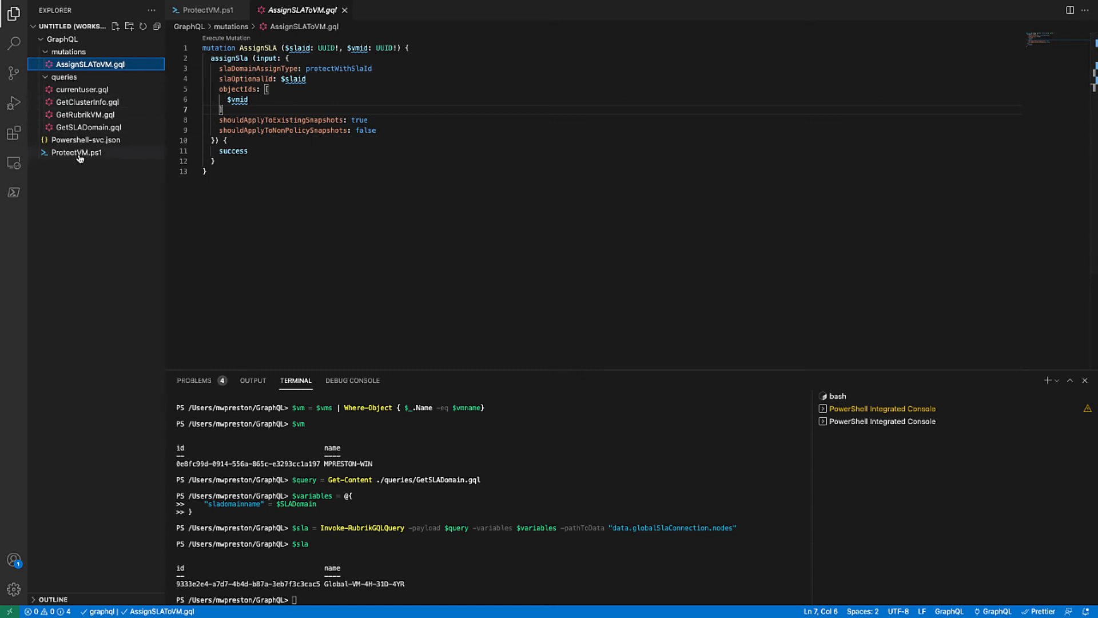
Step: Return to ProtectVM.ps1 and run lines 91–96 assigning the SLA domain to the VM
click(77, 153)
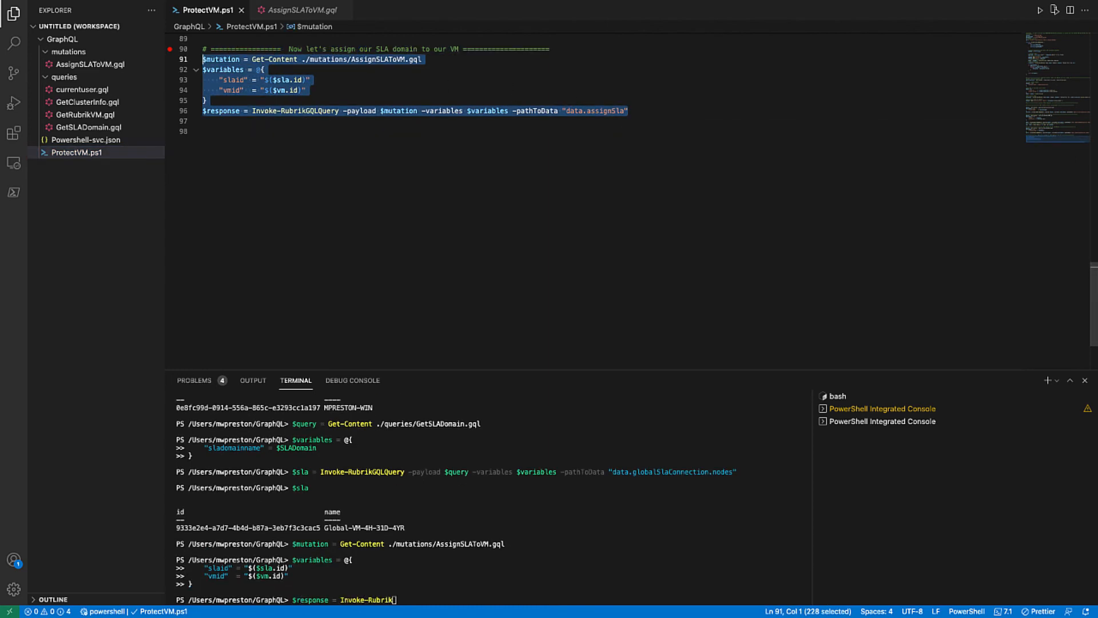
scroll(down, 3)
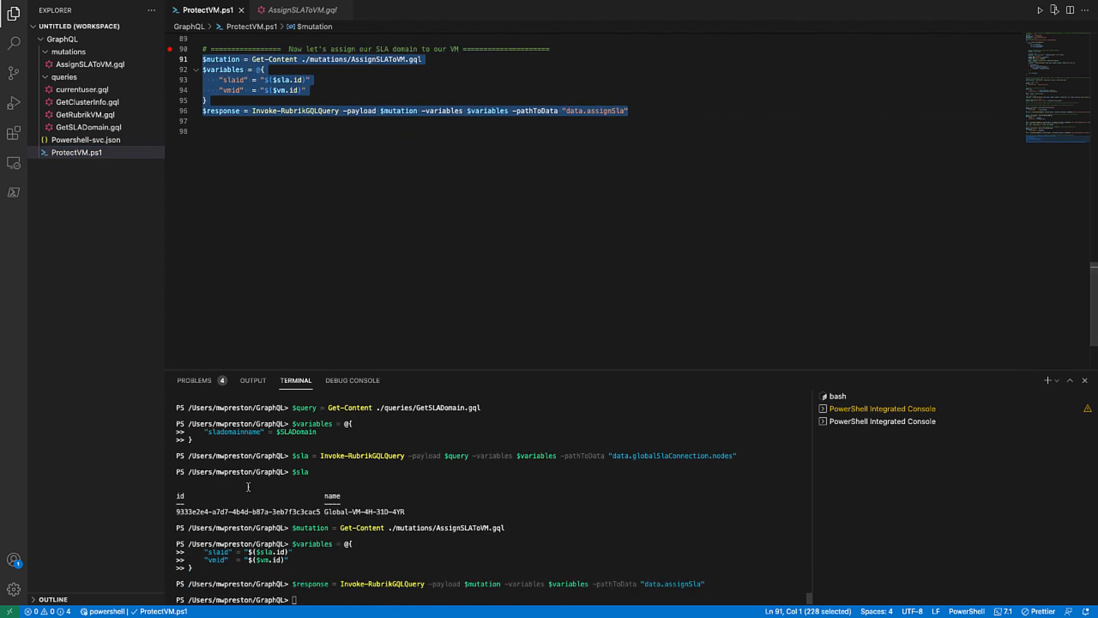